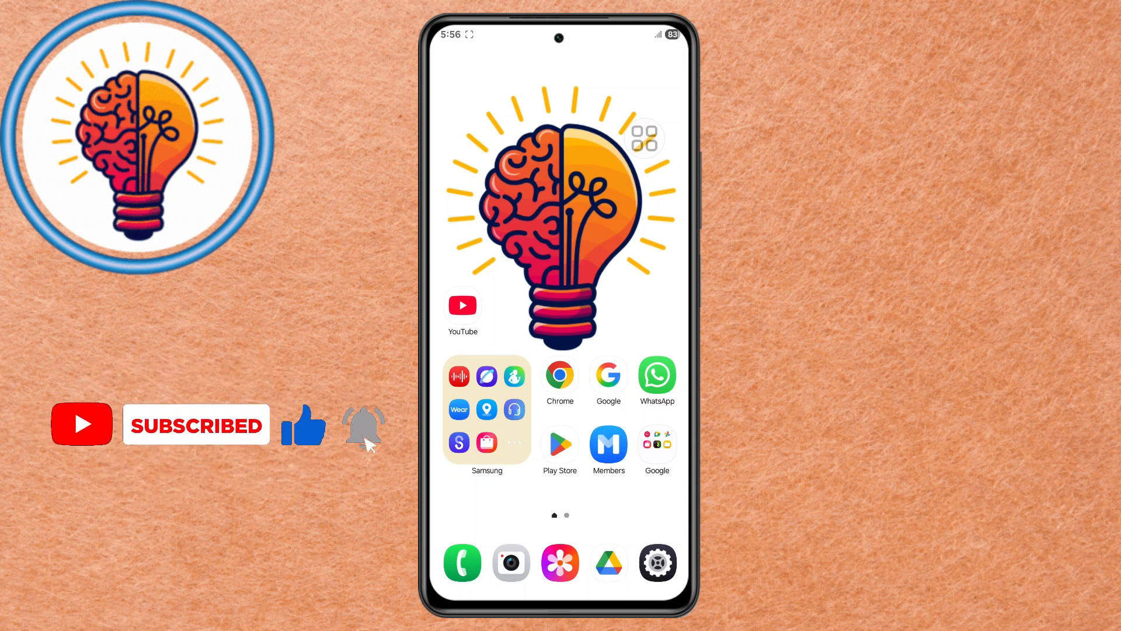
# Step: Launch the Settings app from the full apps drawer
pyautogui.click(364, 428)
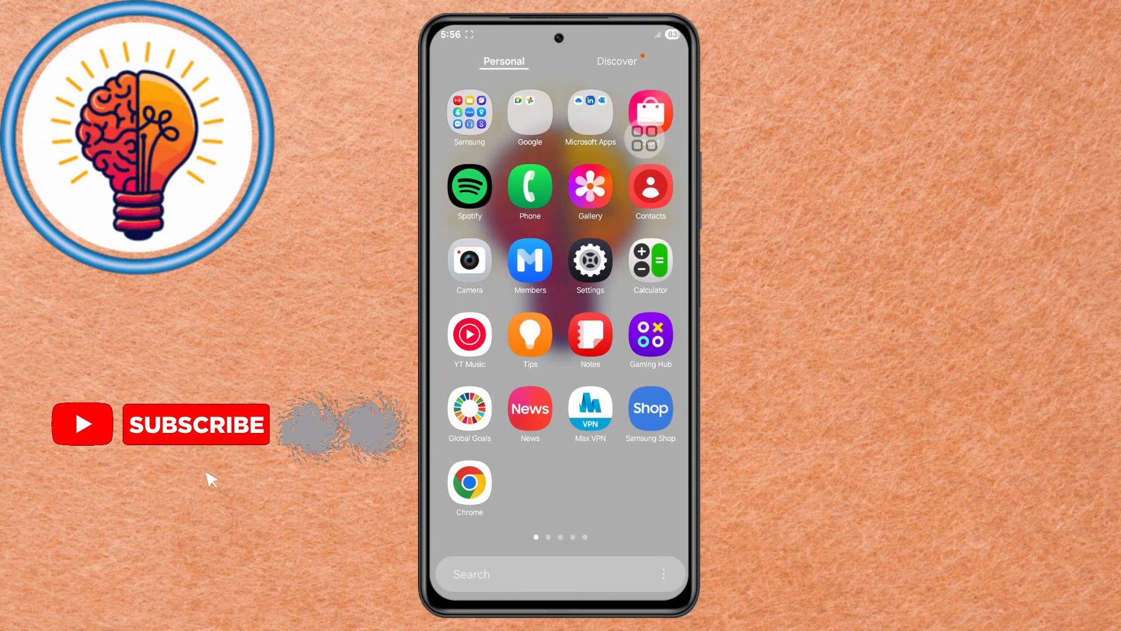
pyautogui.click(590, 261)
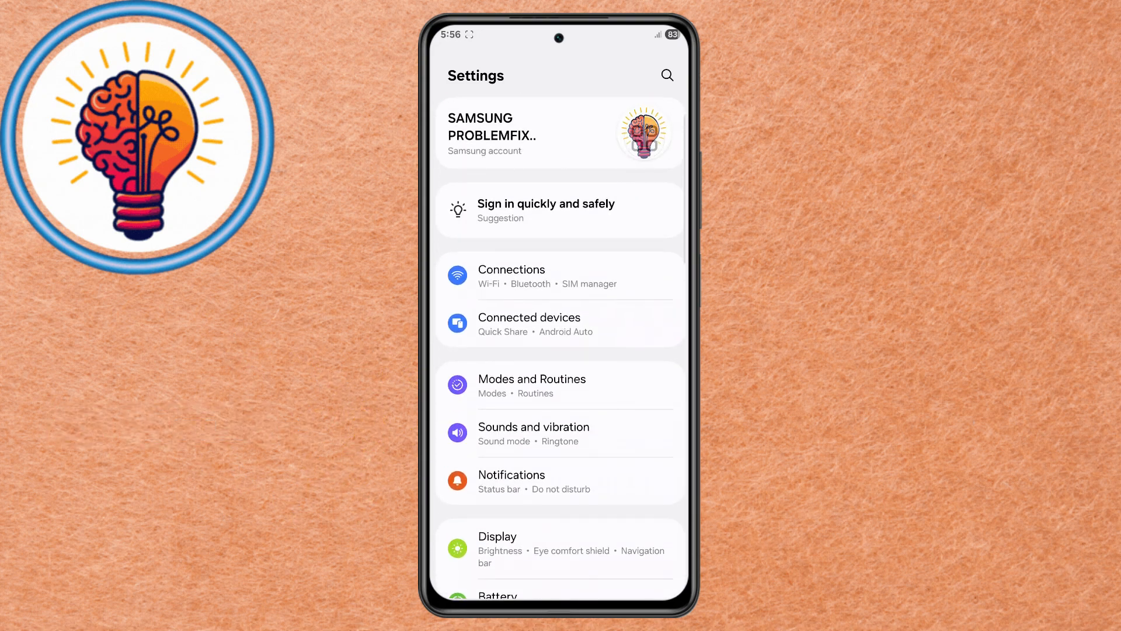
# Step: Set Motion smoothness to Standard in the Display settings
pyautogui.scroll(-3)
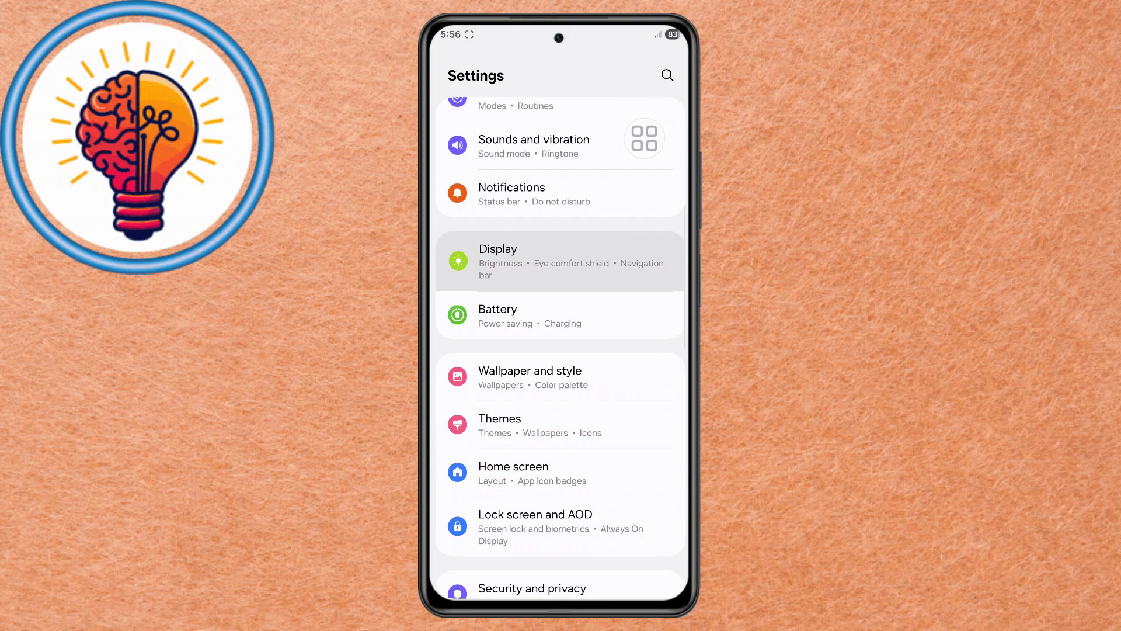
pyautogui.click(498, 260)
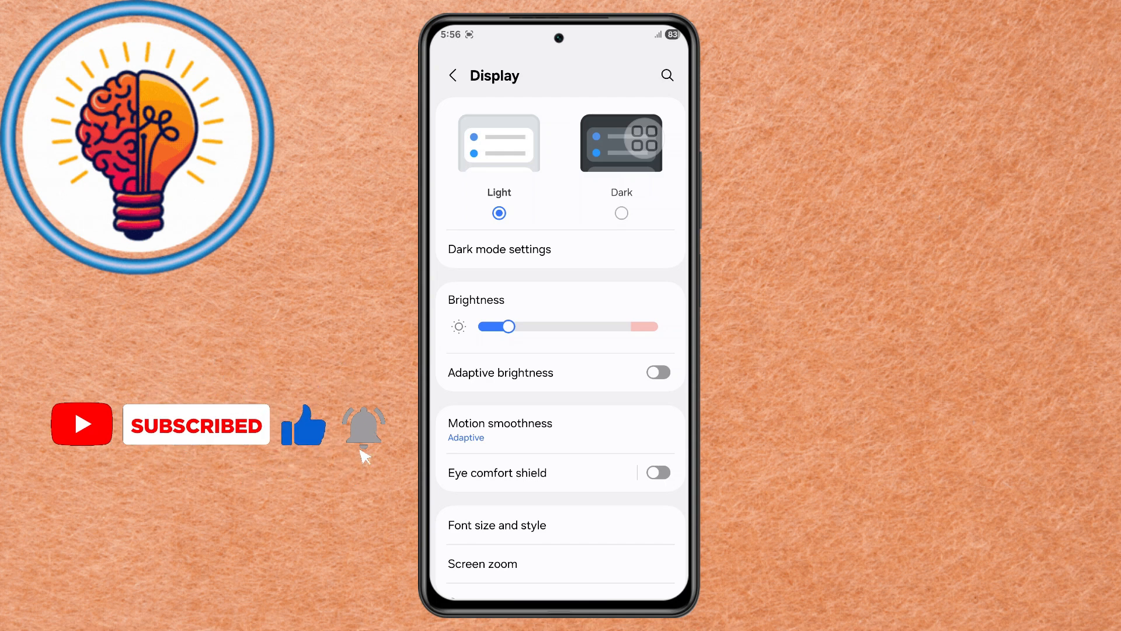
pyautogui.click(499, 429)
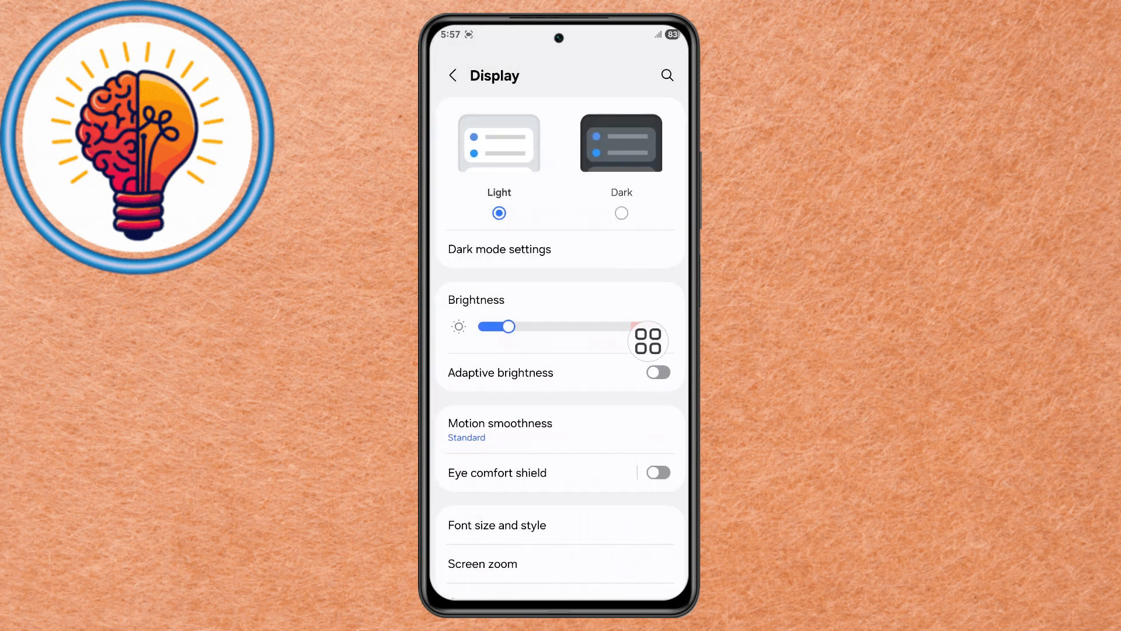
# Step: Switch Edge panels off and return to the Display page
pyautogui.scroll(-3)
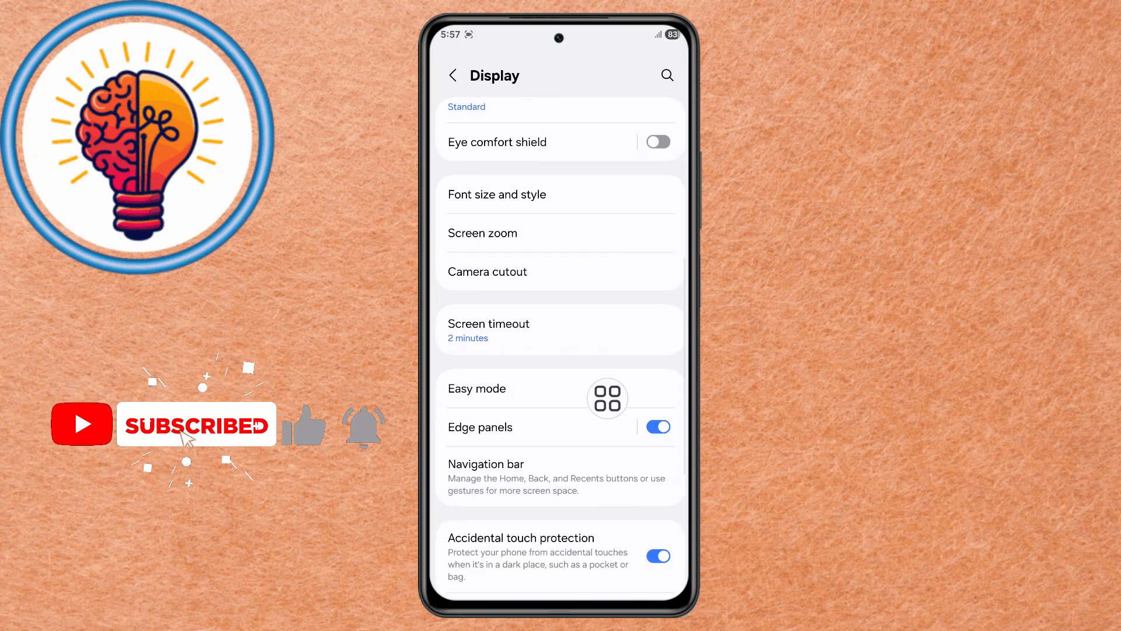
pyautogui.click(657, 427)
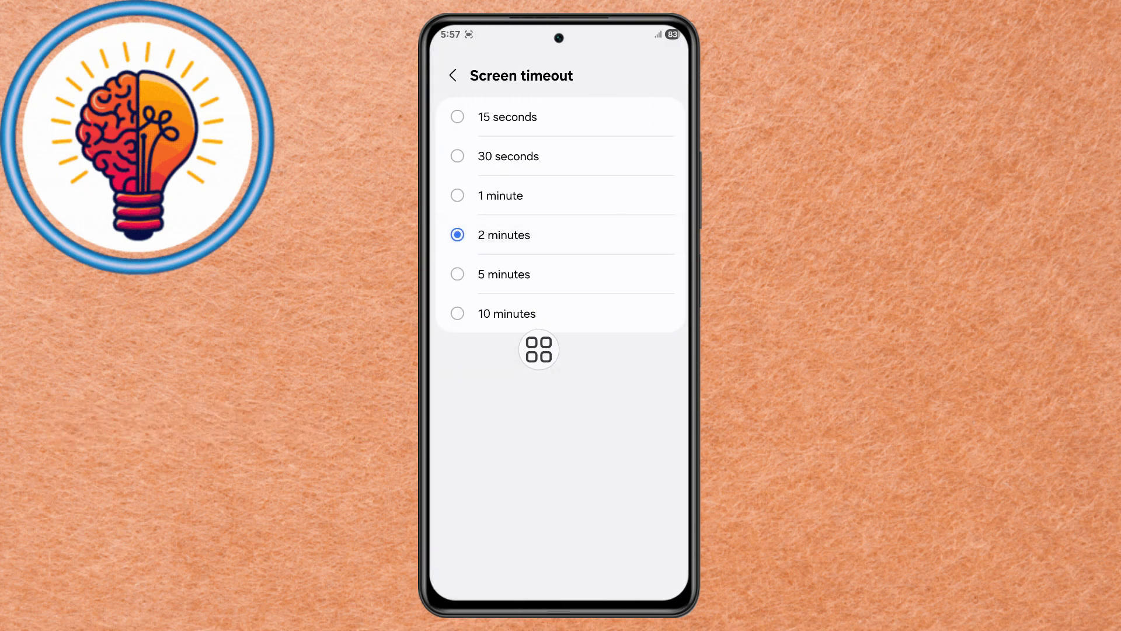
pyautogui.click(453, 75)
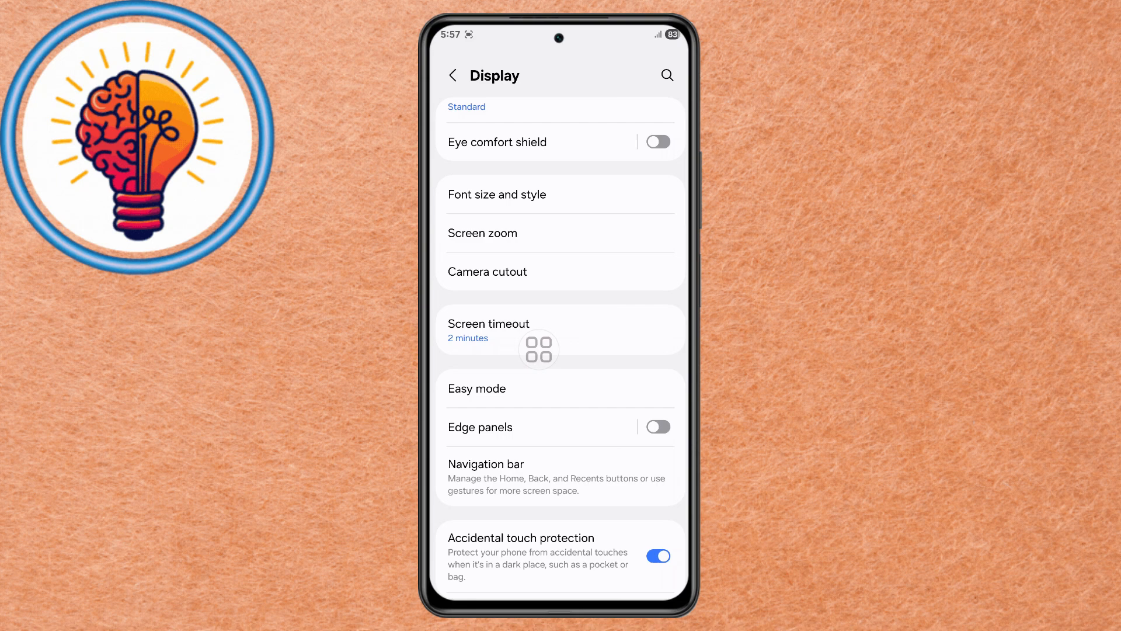
# Step: Turn off Always On Display under Lock screen and AOD
pyautogui.click(453, 75)
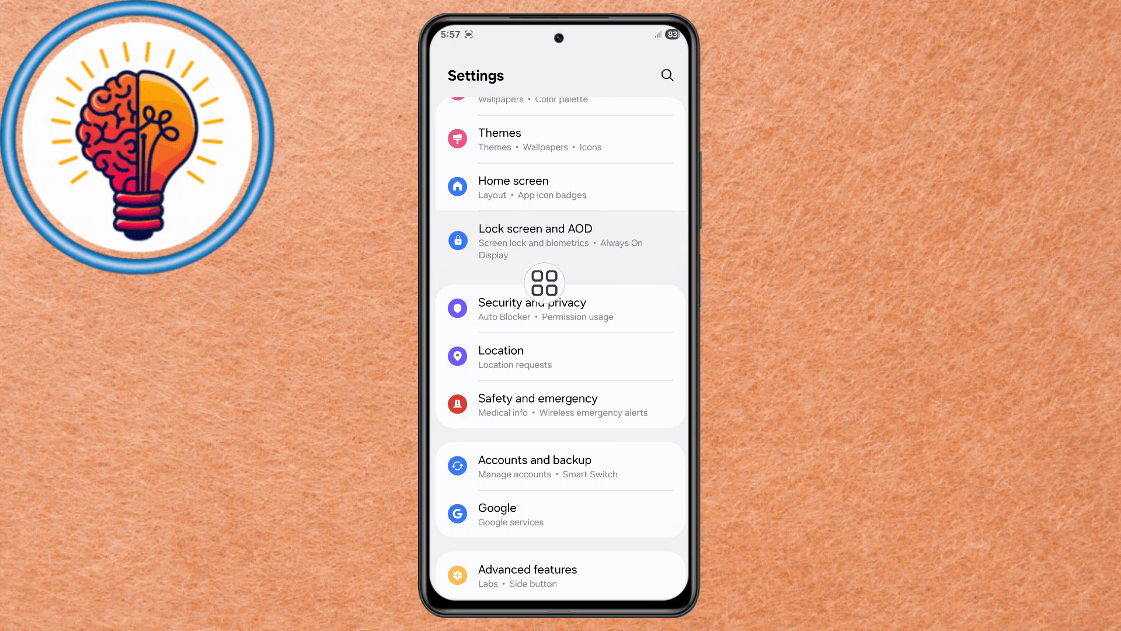
pyautogui.click(536, 229)
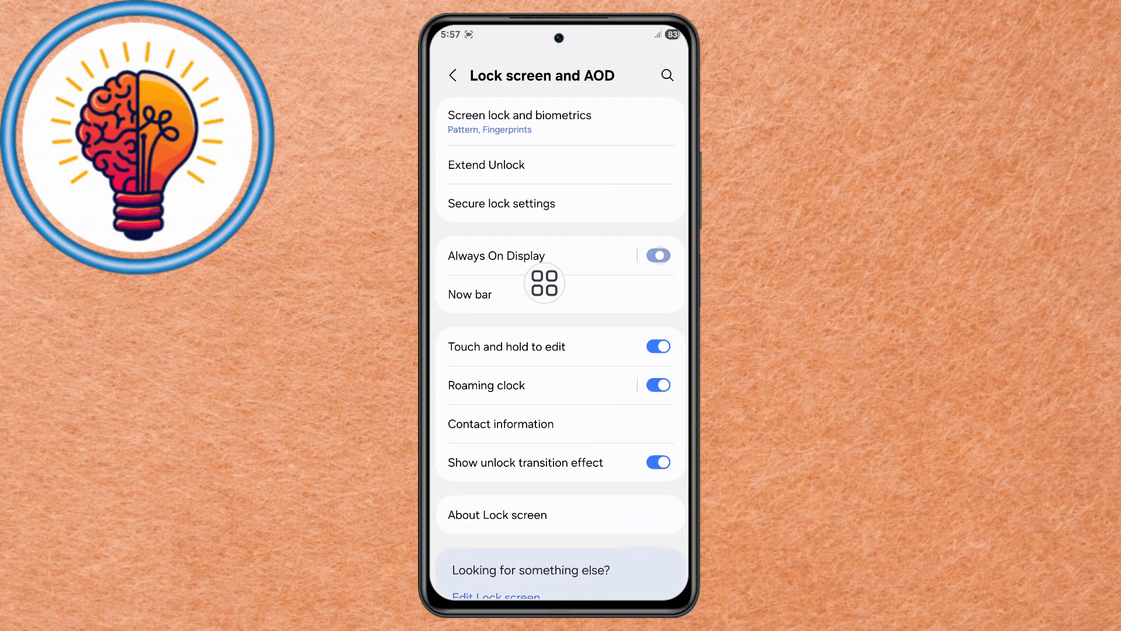
pyautogui.click(496, 255)
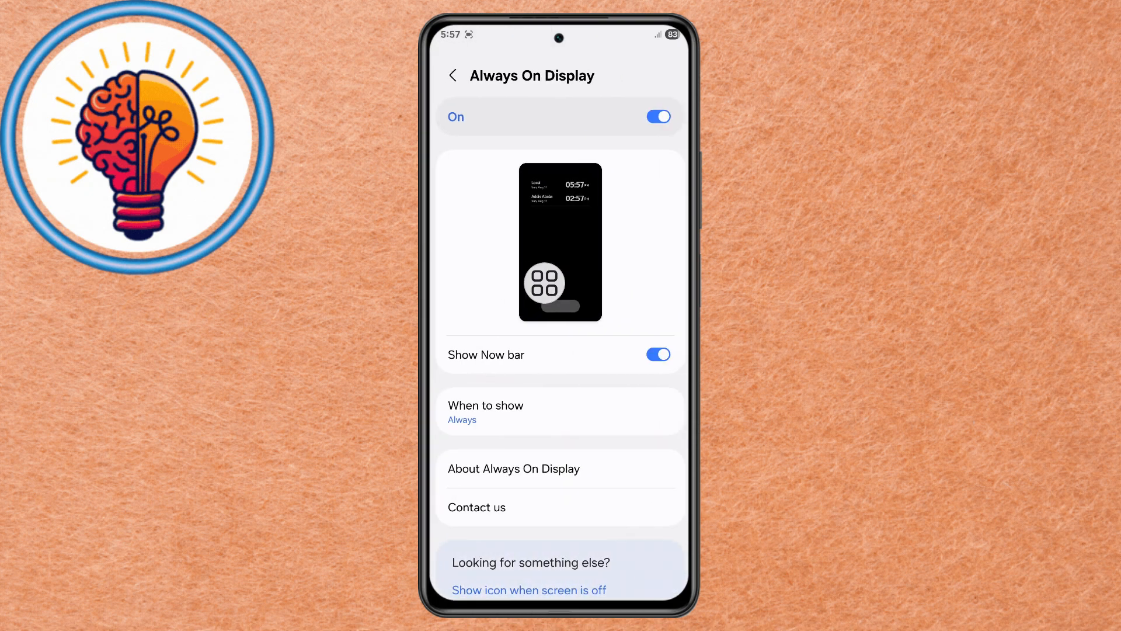
pyautogui.click(656, 116)
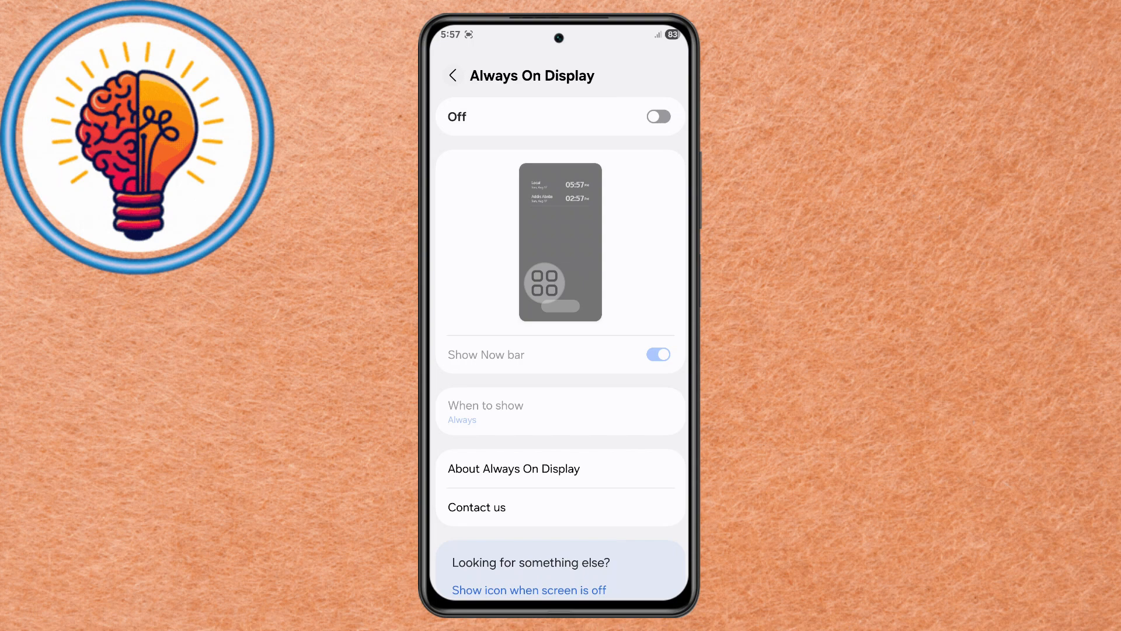
pyautogui.click(454, 75)
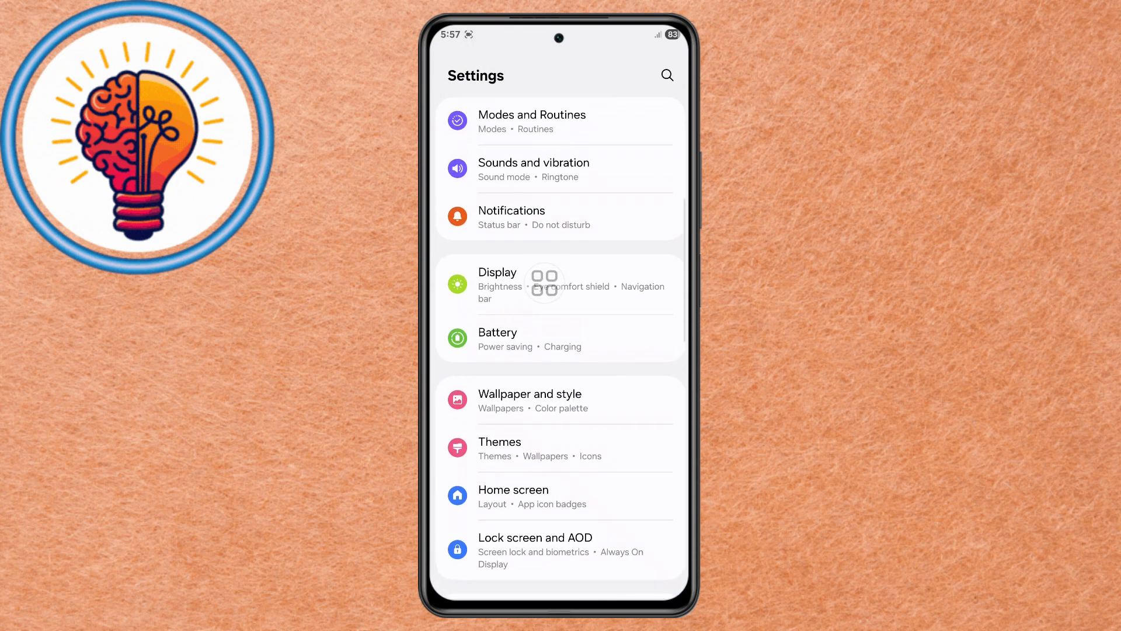
# Step: Set the notification pop-up style to None and confirm with Done
pyautogui.click(512, 210)
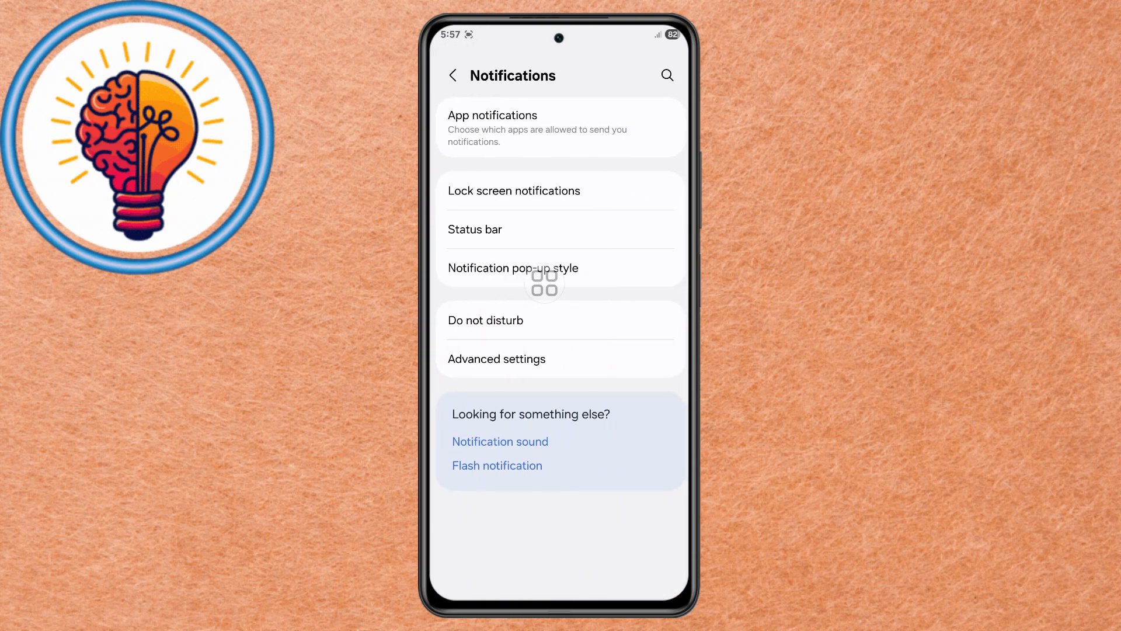
pyautogui.click(513, 267)
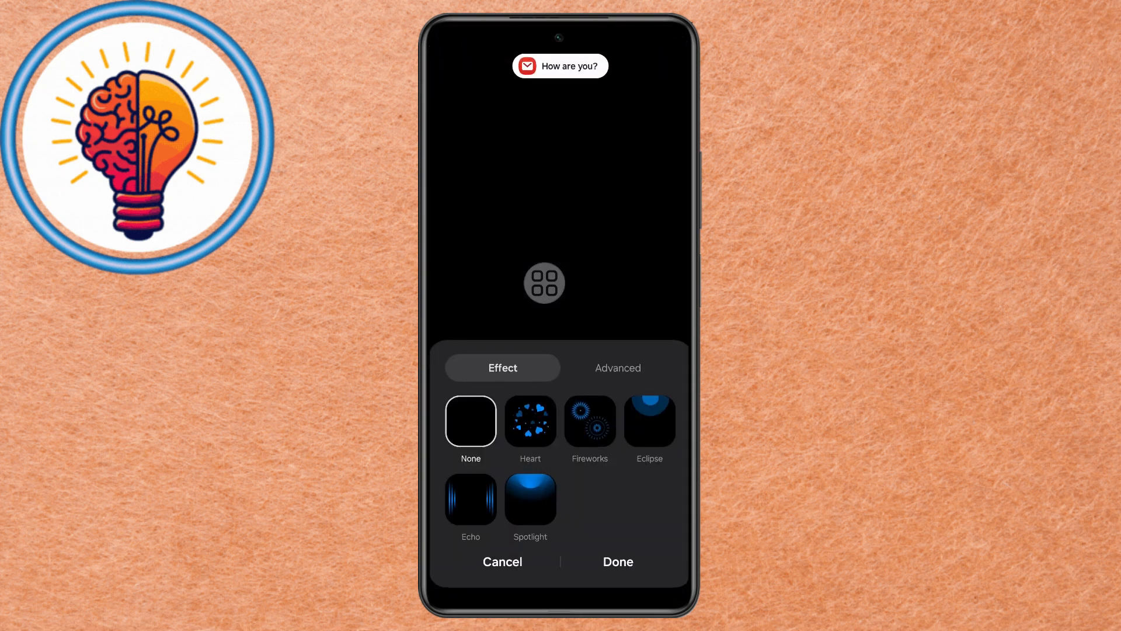
pyautogui.click(617, 562)
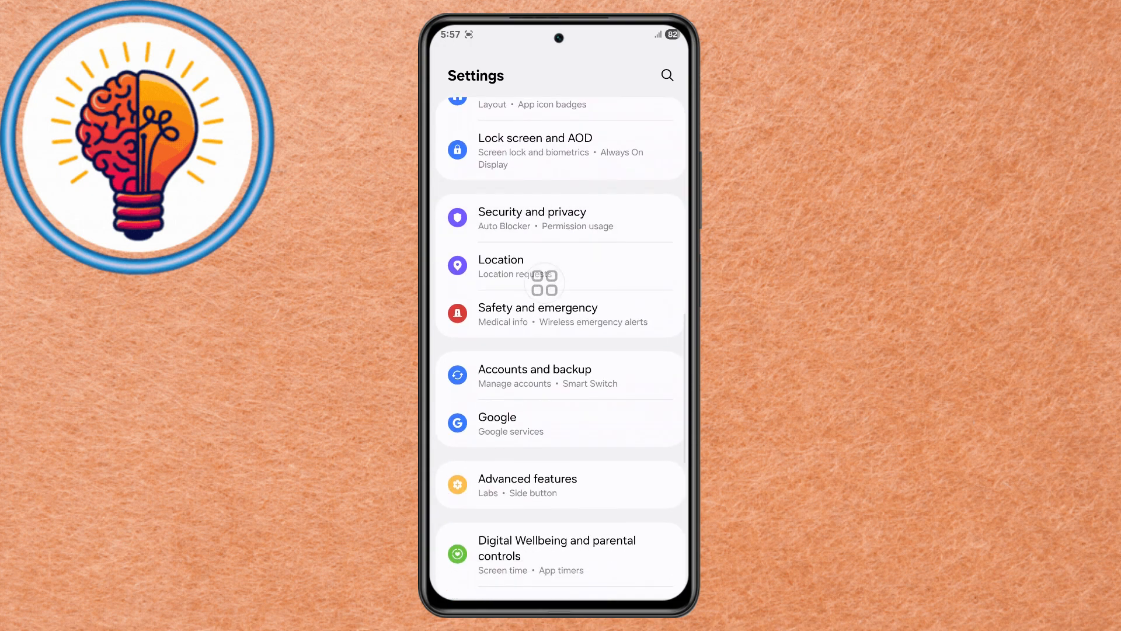
# Step: Switch off Usage & diagnostics under Security and privacy's More privacy settings
pyautogui.click(532, 217)
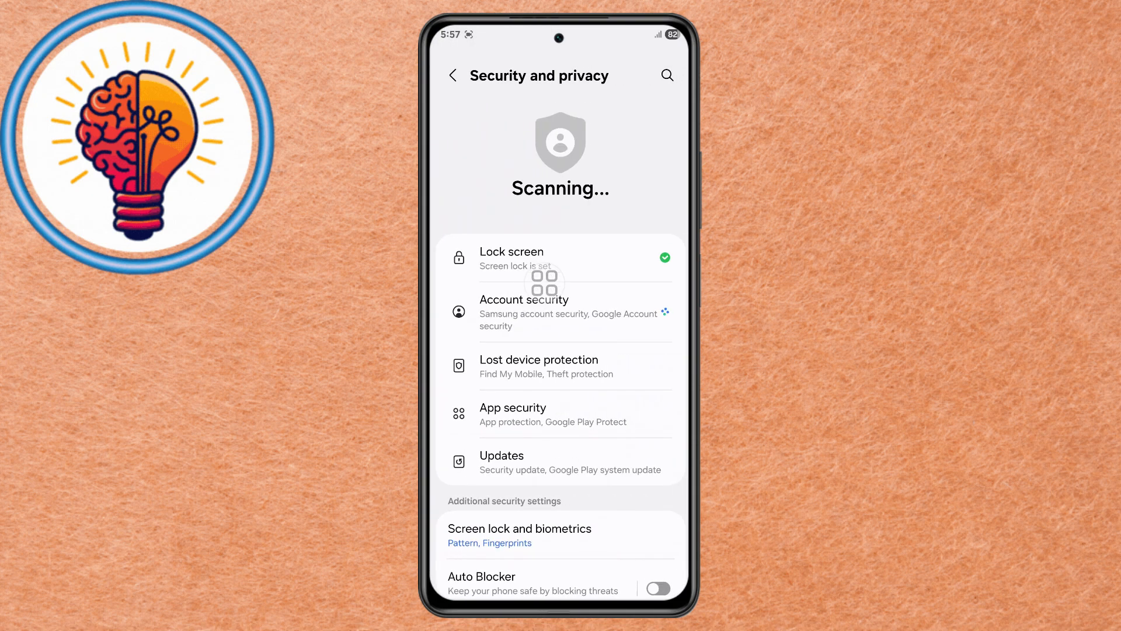
pyautogui.scroll(-3)
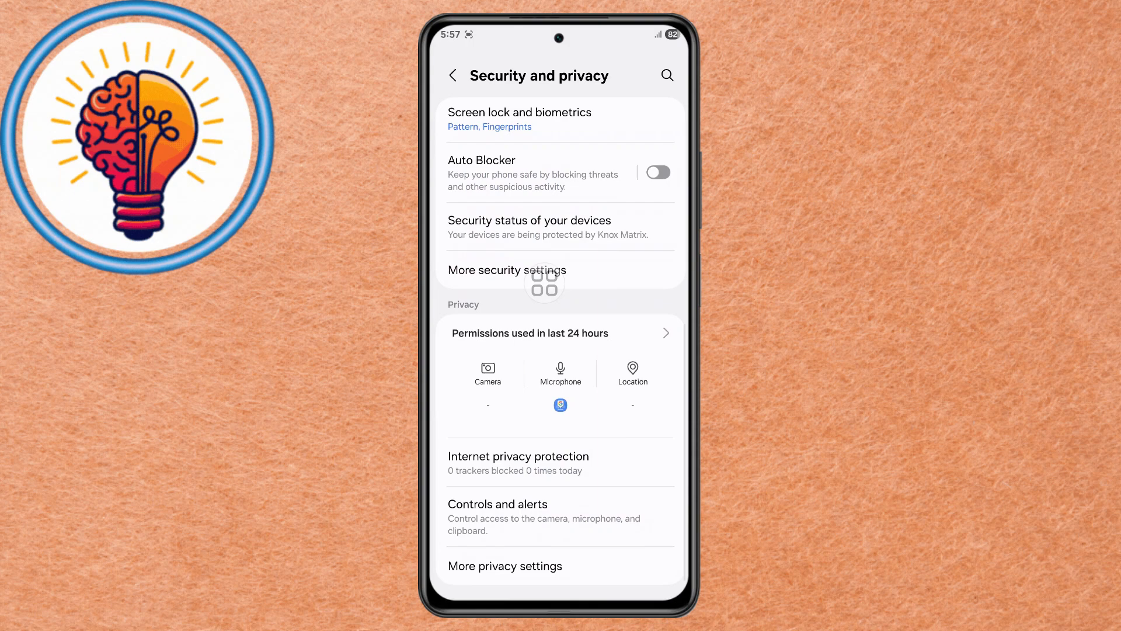
pyautogui.click(505, 565)
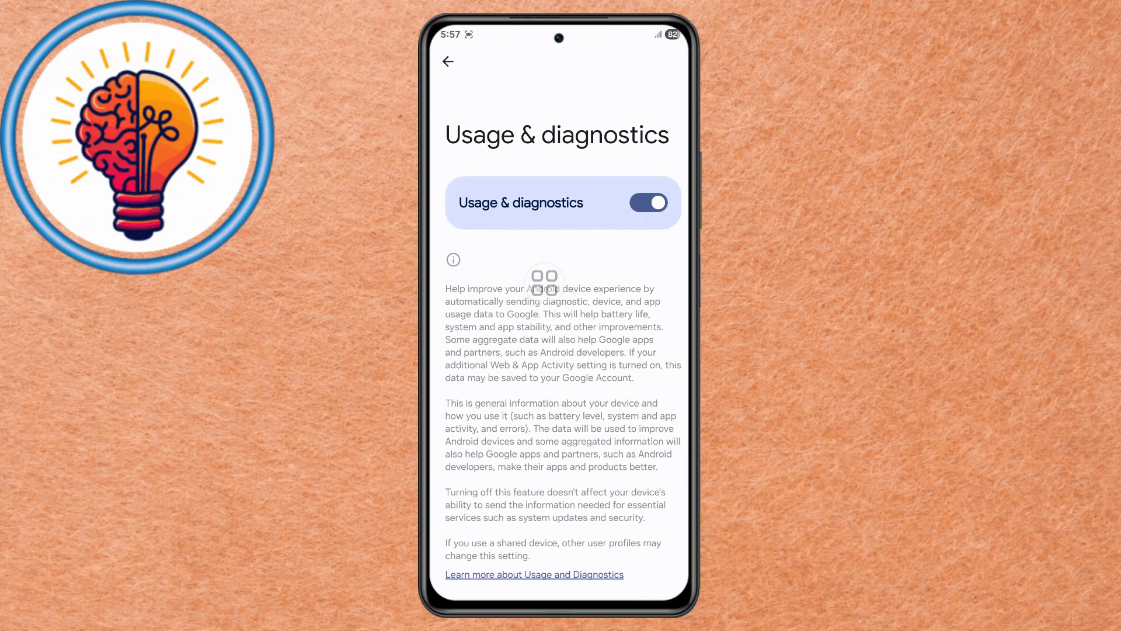
pyautogui.click(647, 202)
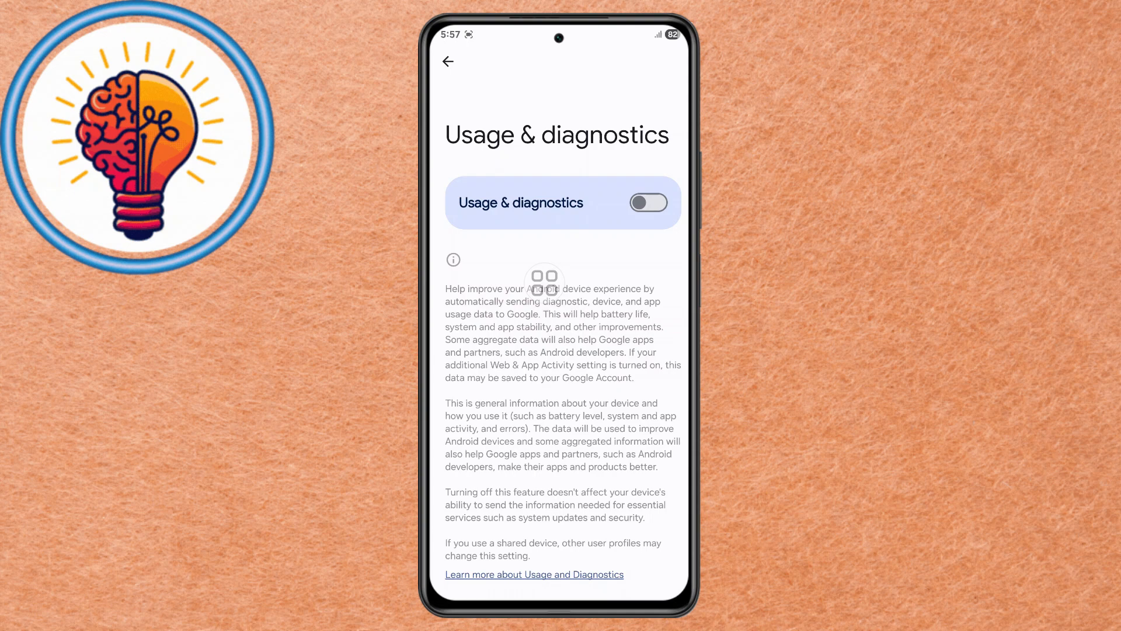
pyautogui.click(447, 62)
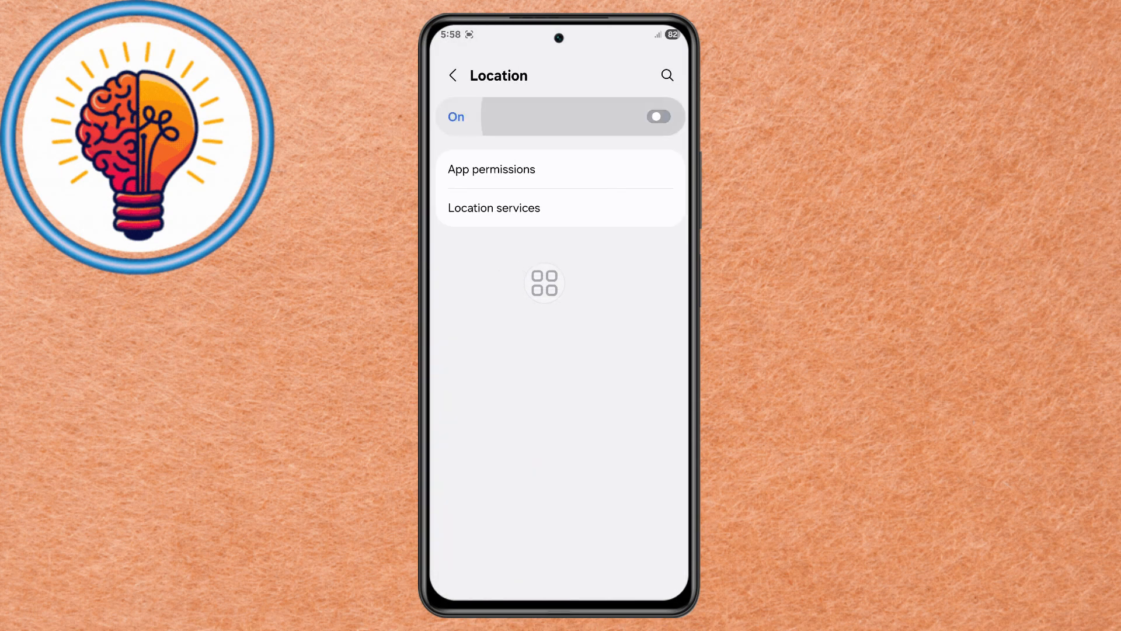
# Step: Turn off Wi-Fi scanning in Location services
pyautogui.click(656, 115)
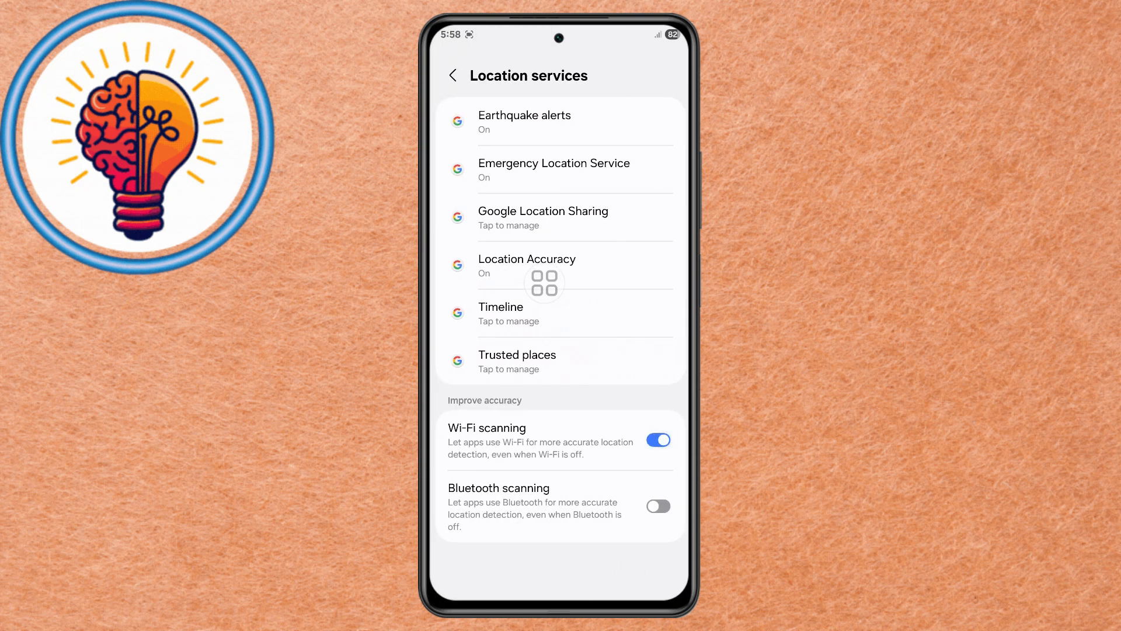
pyautogui.click(657, 440)
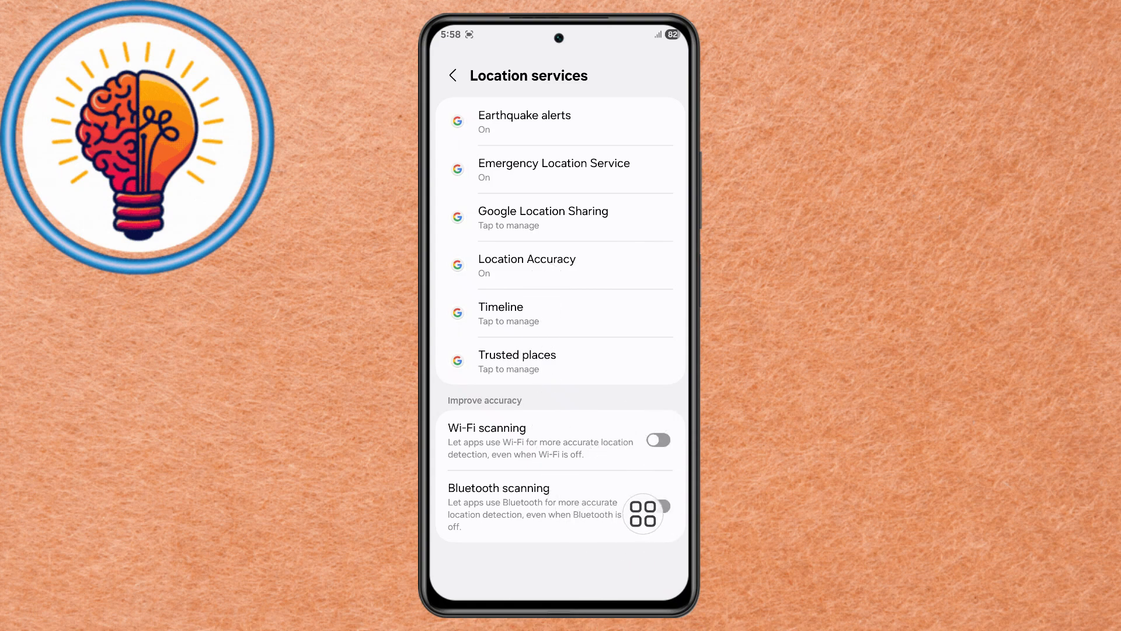
pyautogui.click(453, 75)
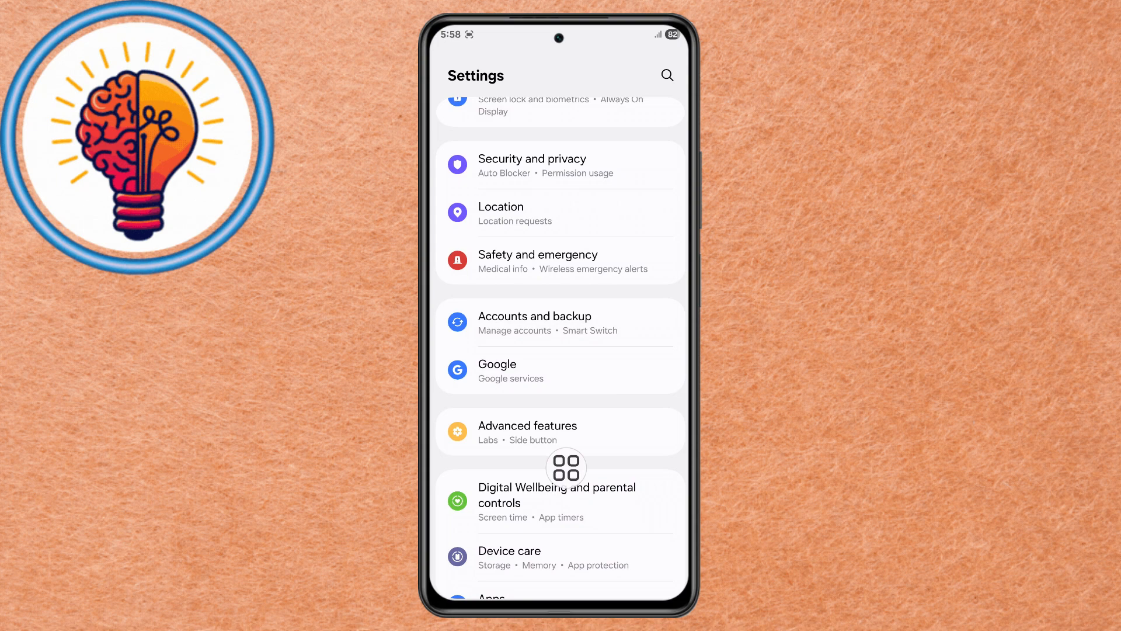
# Step: Visit Google's Scan for nearby devices setting and return to the main list
pyautogui.click(498, 370)
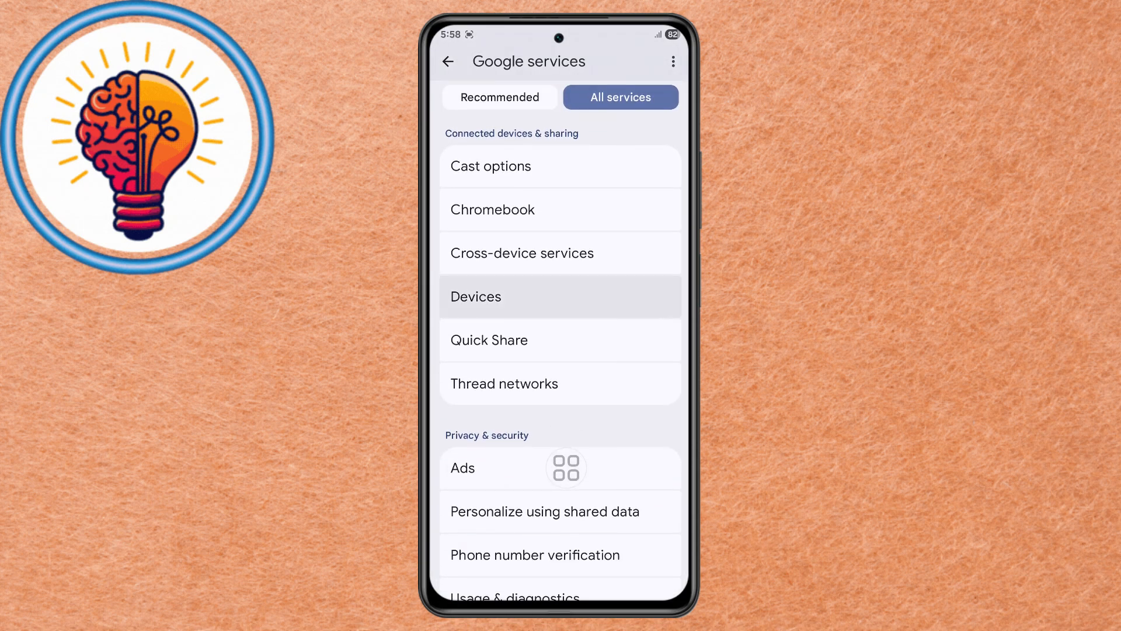
pyautogui.click(475, 296)
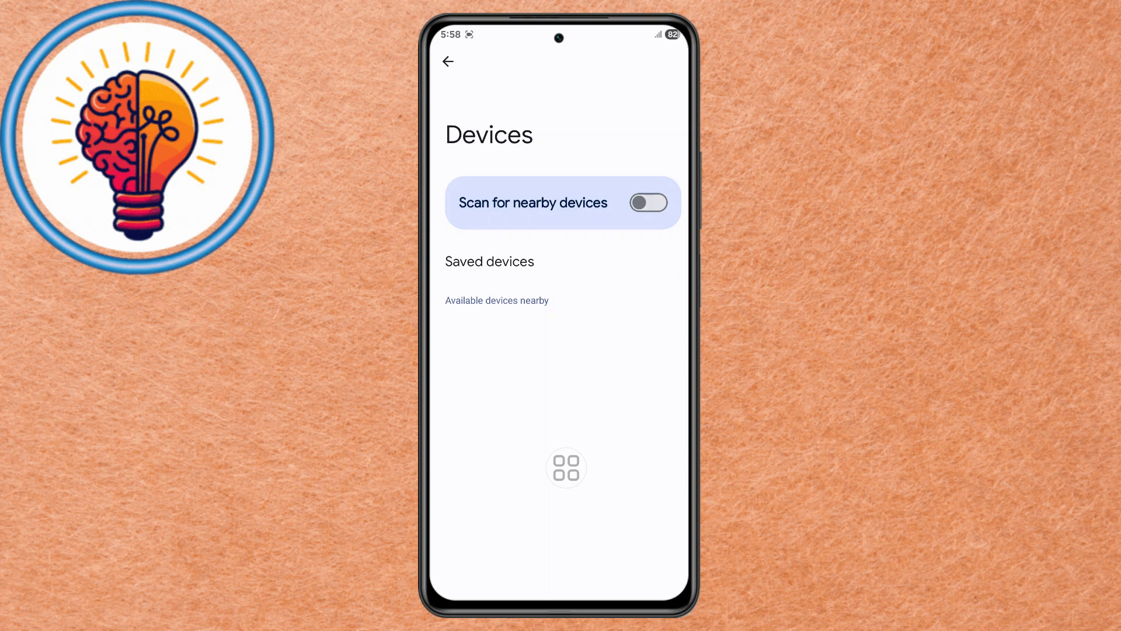
pyautogui.click(447, 60)
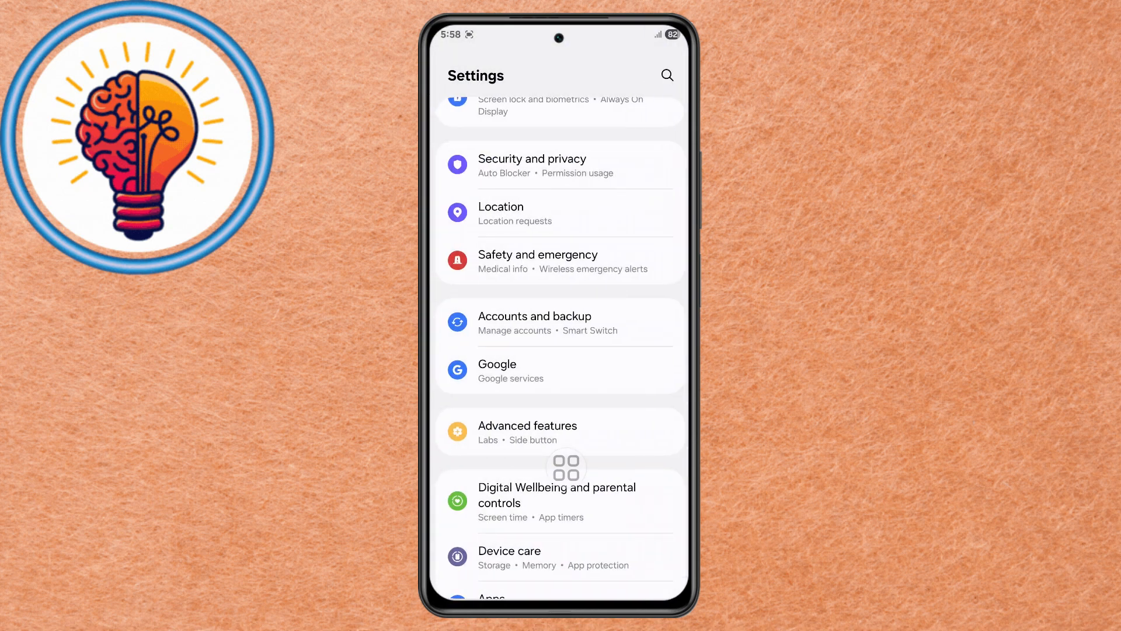
pyautogui.scroll(-3)
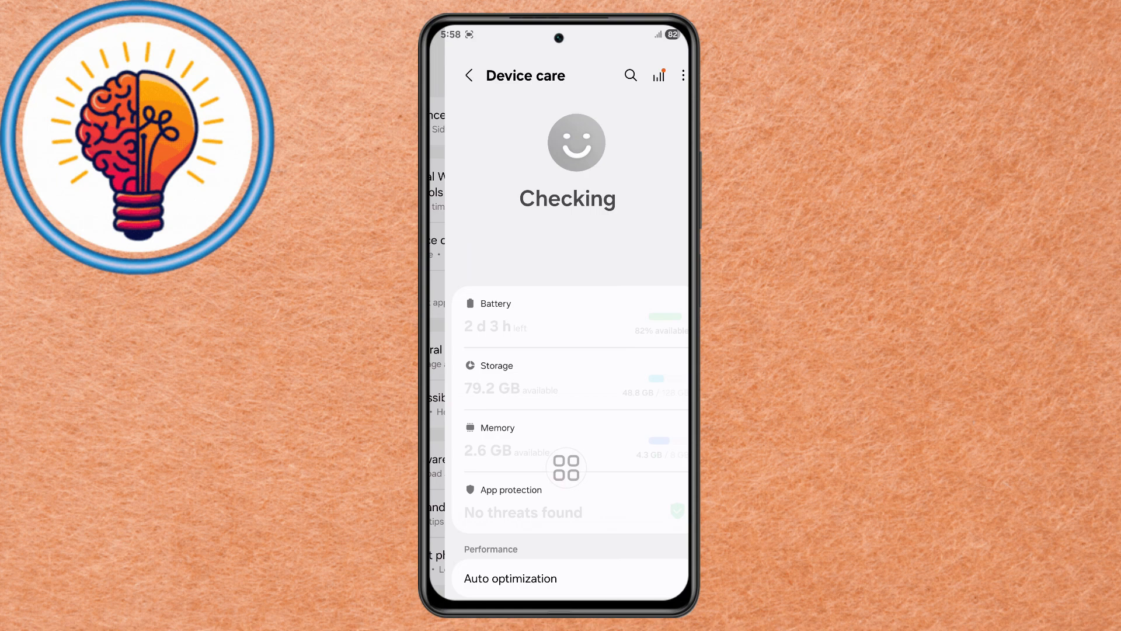
# Step: Turn Power saving on in Device care's Battery settings
pyautogui.click(497, 303)
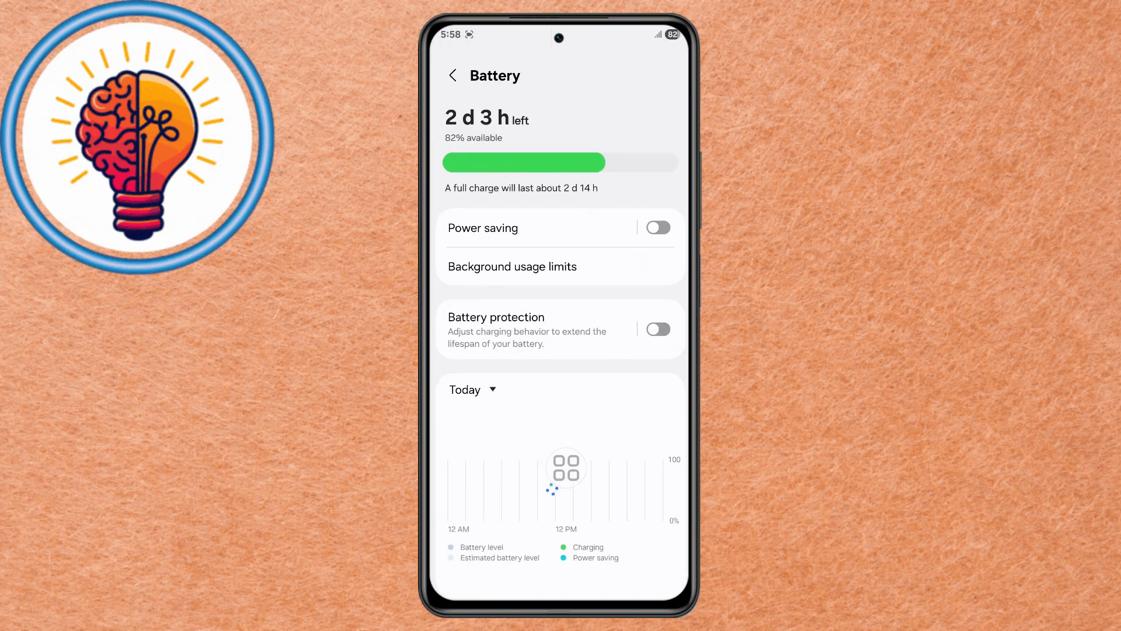
pyautogui.click(655, 228)
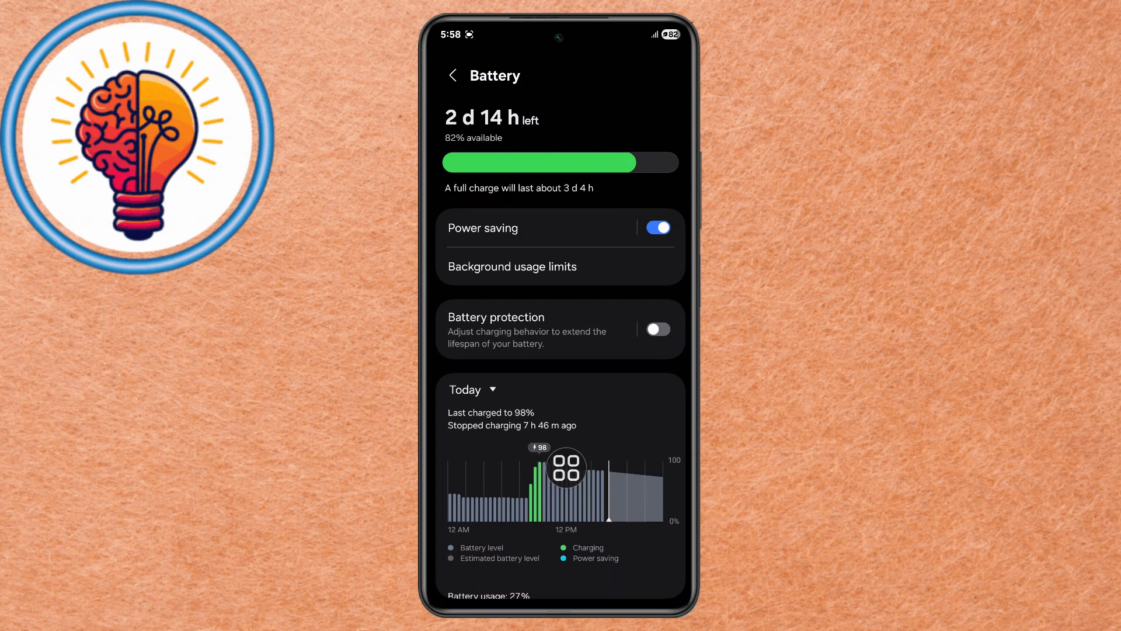
pyautogui.click(452, 75)
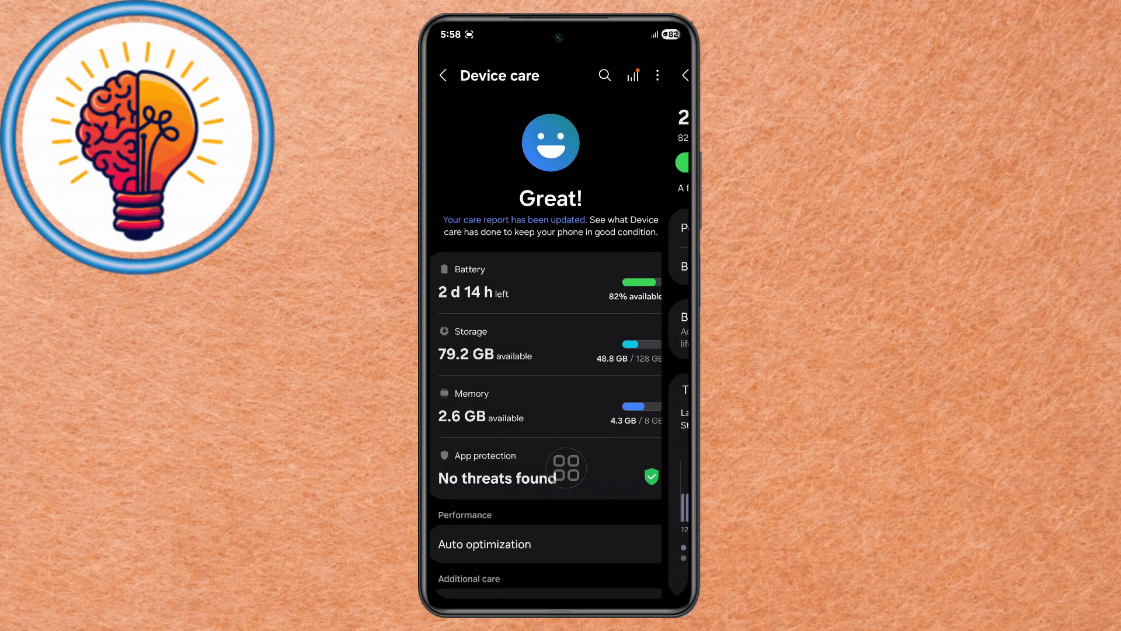
# Step: Dismiss the old compressed files suggestion in Storage with Not now
pyautogui.click(501, 343)
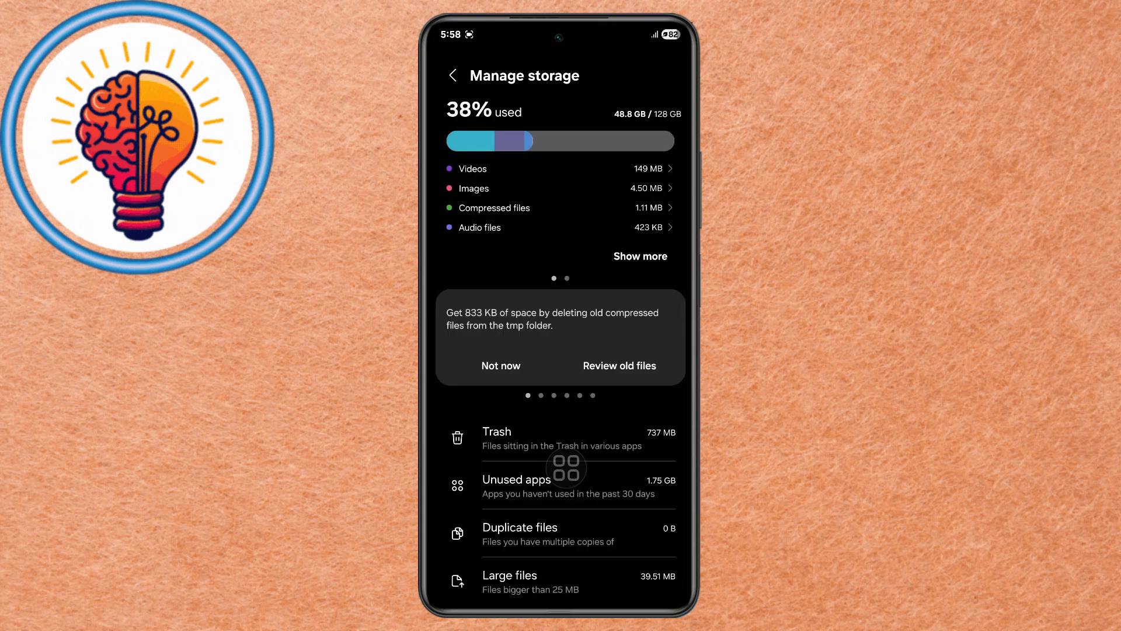
pyautogui.click(501, 366)
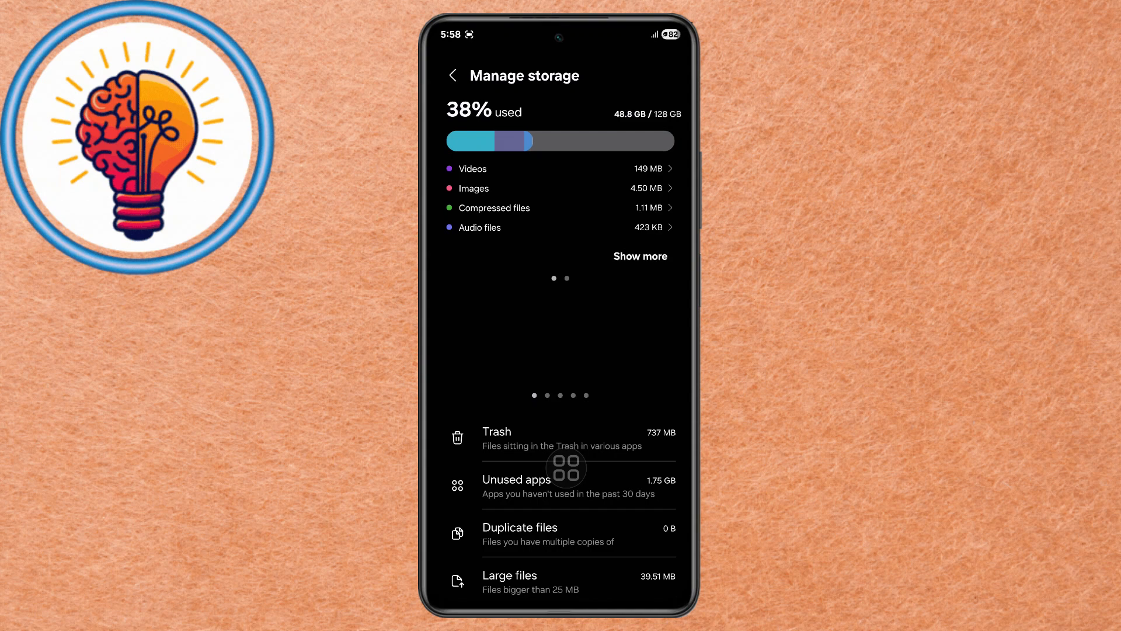
pyautogui.click(453, 74)
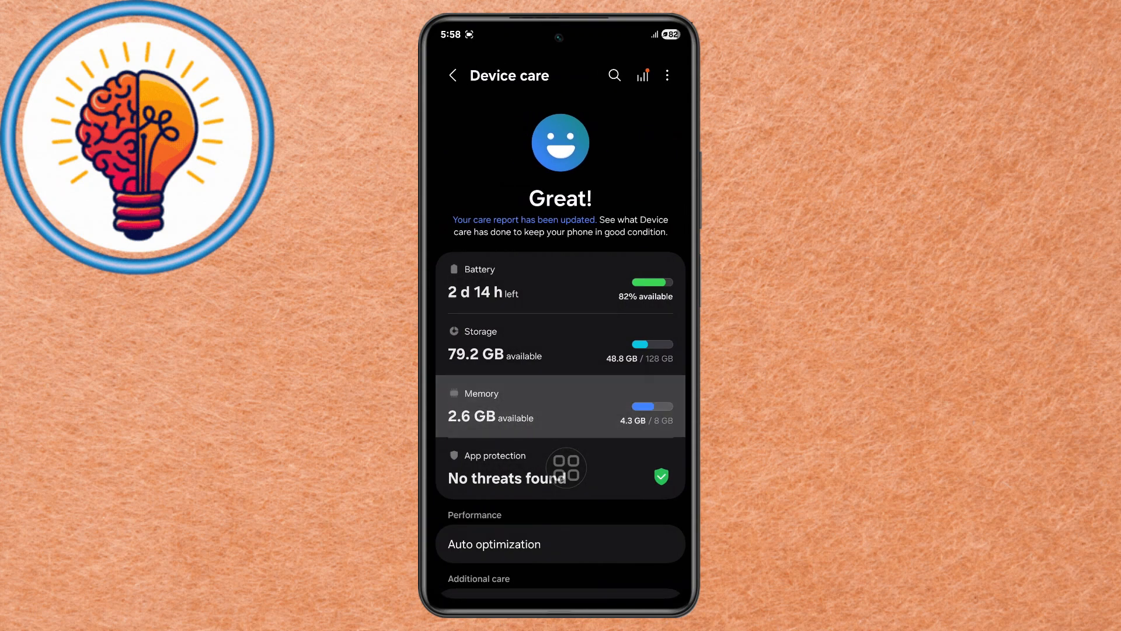
# Step: Cancel the RAM Plus restart prompt so it stays on at 8 GB
pyautogui.click(560, 406)
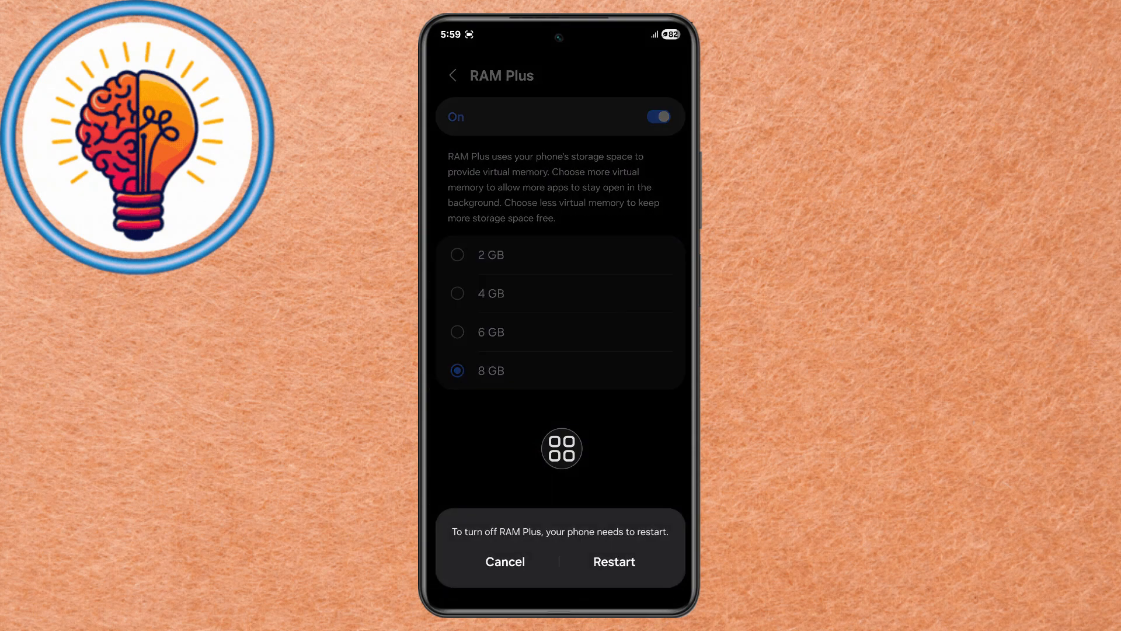
pyautogui.click(504, 562)
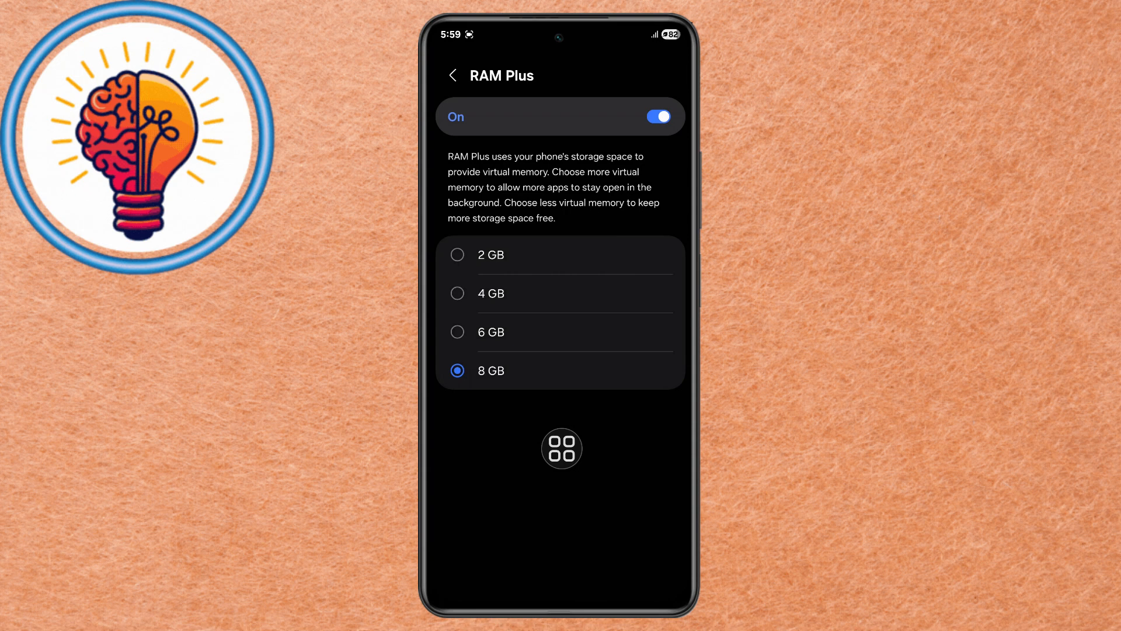
pyautogui.click(453, 74)
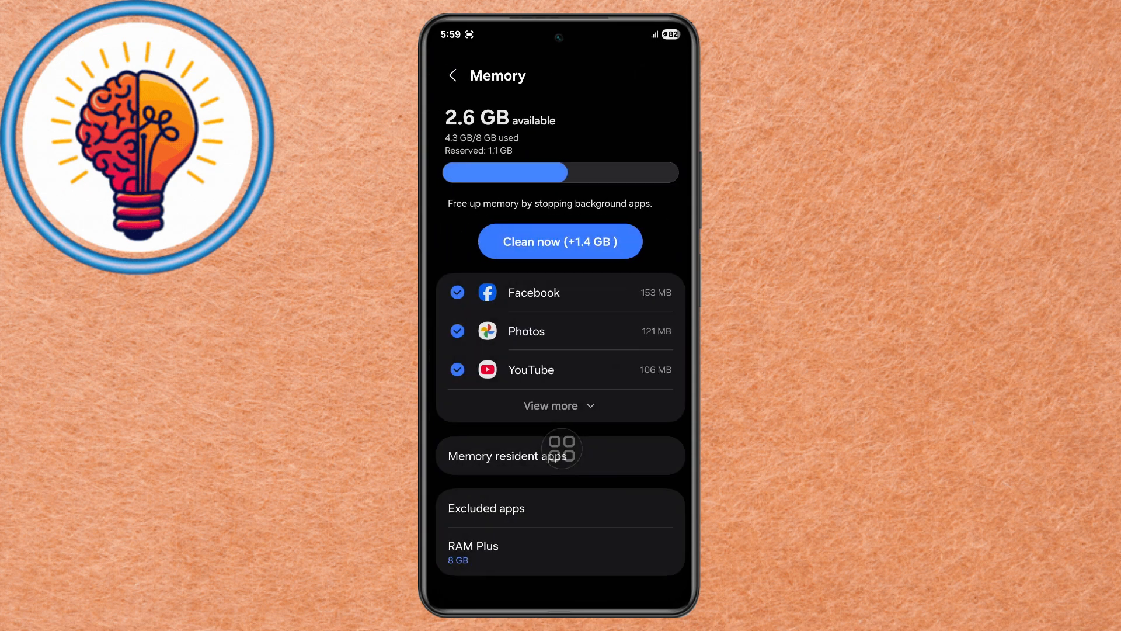
# Step: Review the App protection scan results and leave the page
pyautogui.click(454, 74)
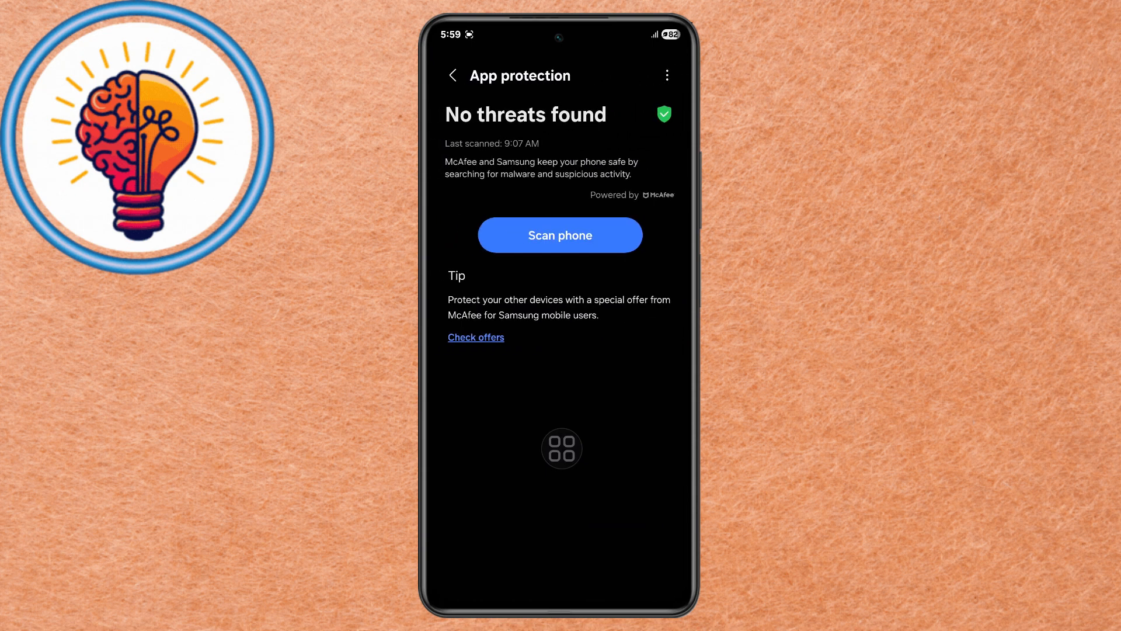
pyautogui.click(452, 74)
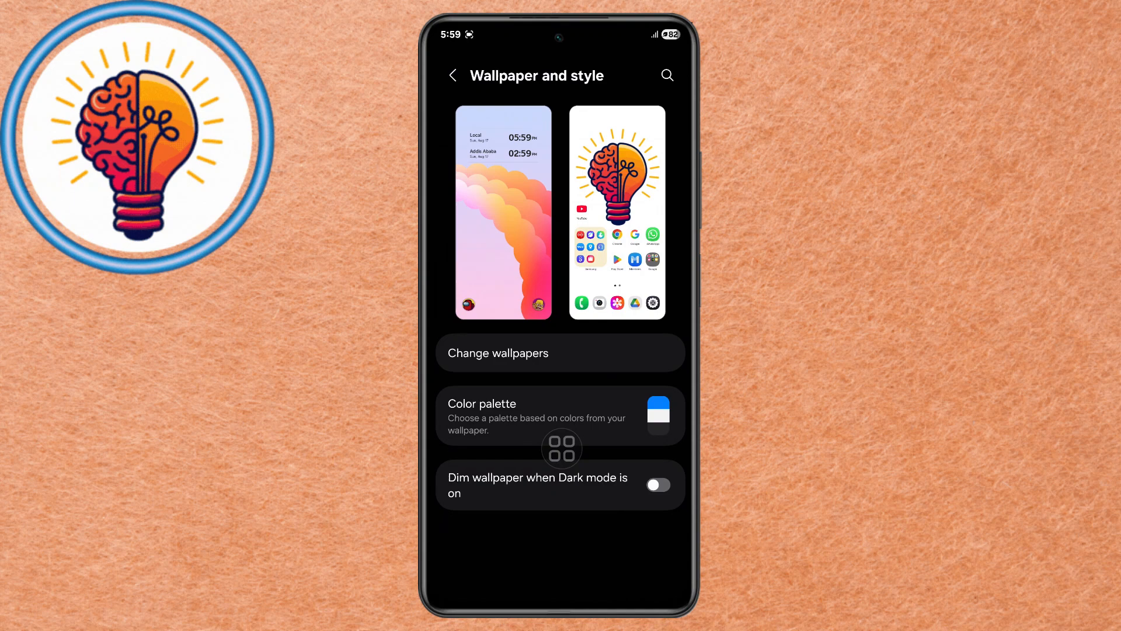
# Step: Return to the main Settings list from Wallpaper and style and scroll it
pyautogui.click(453, 75)
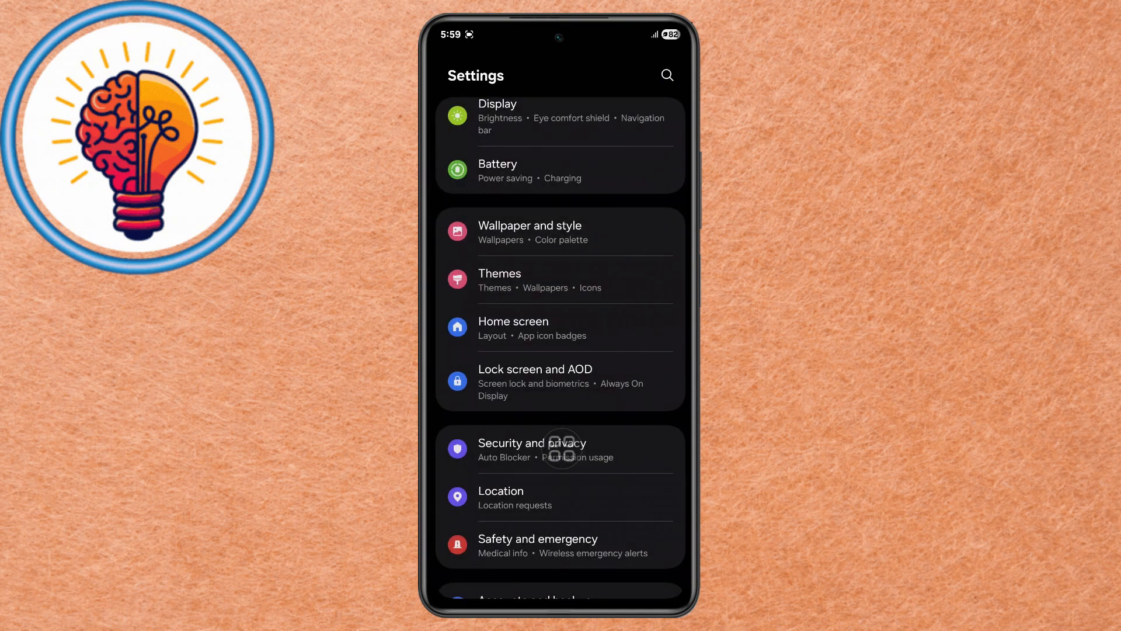
pyautogui.scroll(-3)
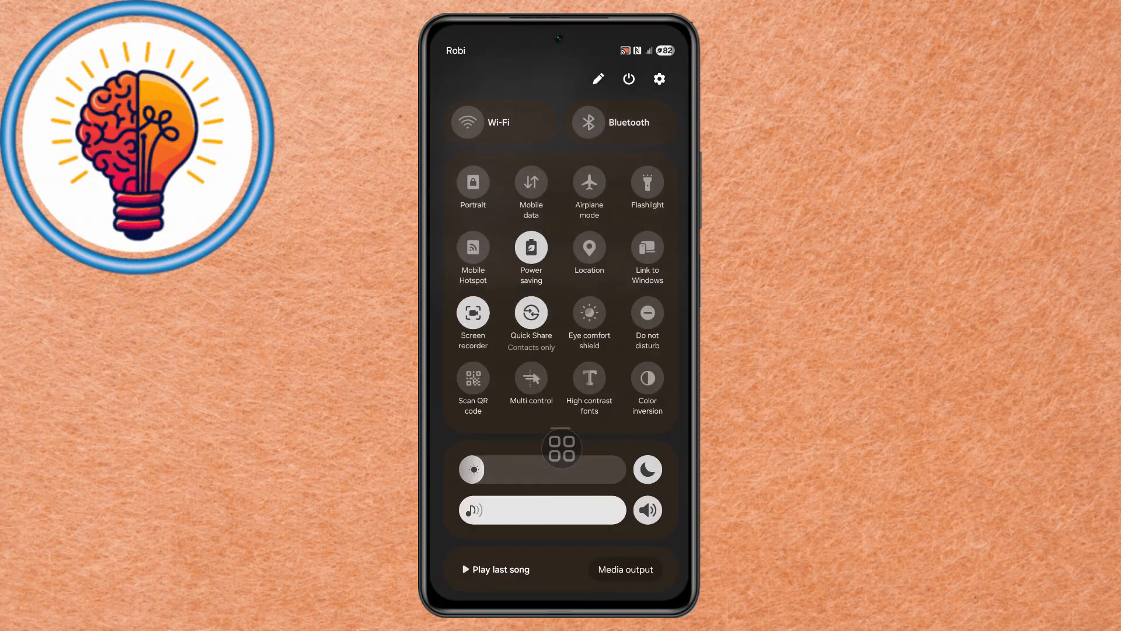
# Step: Set the Quick Share tile to No one and close the quick settings panel
pyautogui.click(530, 313)
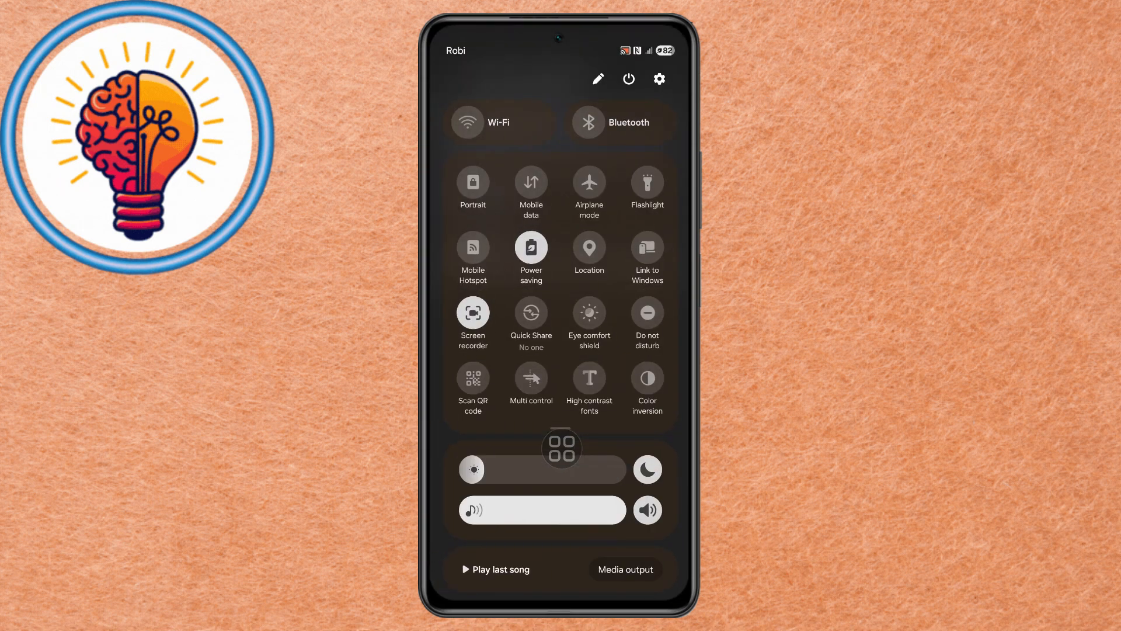
pyautogui.click(657, 78)
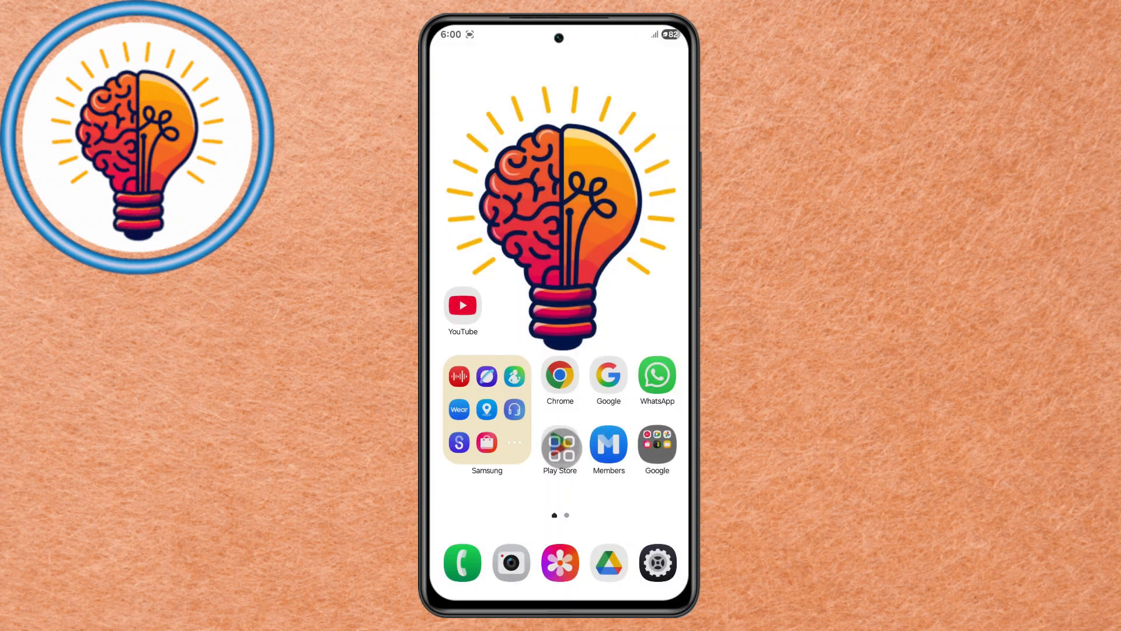
# Step: Reopen Settings from the home screen and scroll to the About phone entries
pyautogui.click(656, 562)
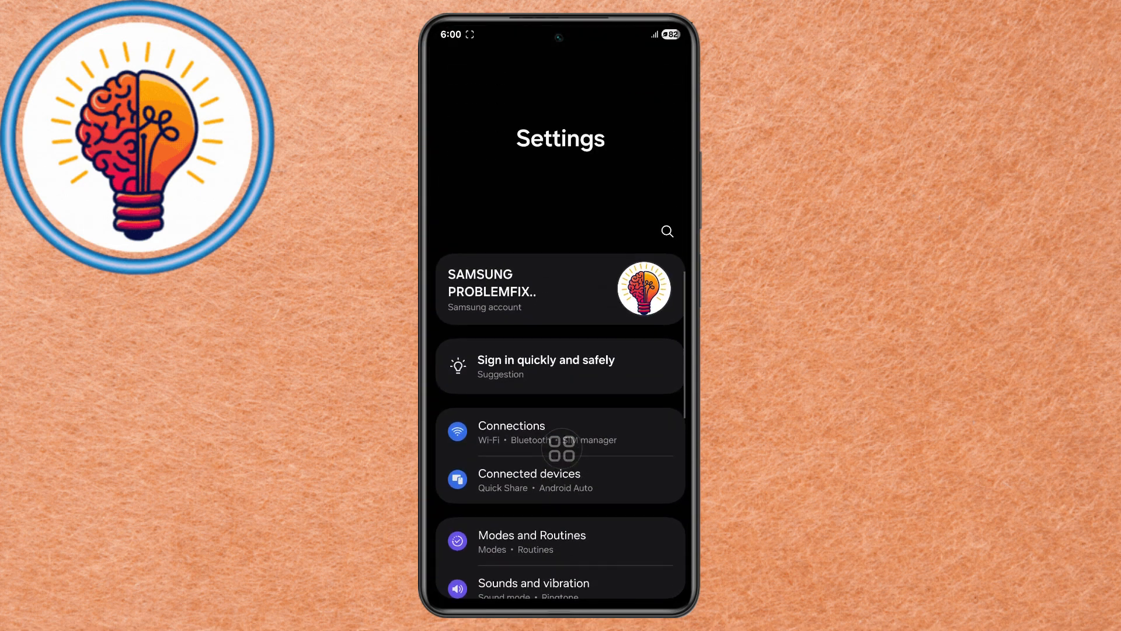
pyautogui.scroll(-3)
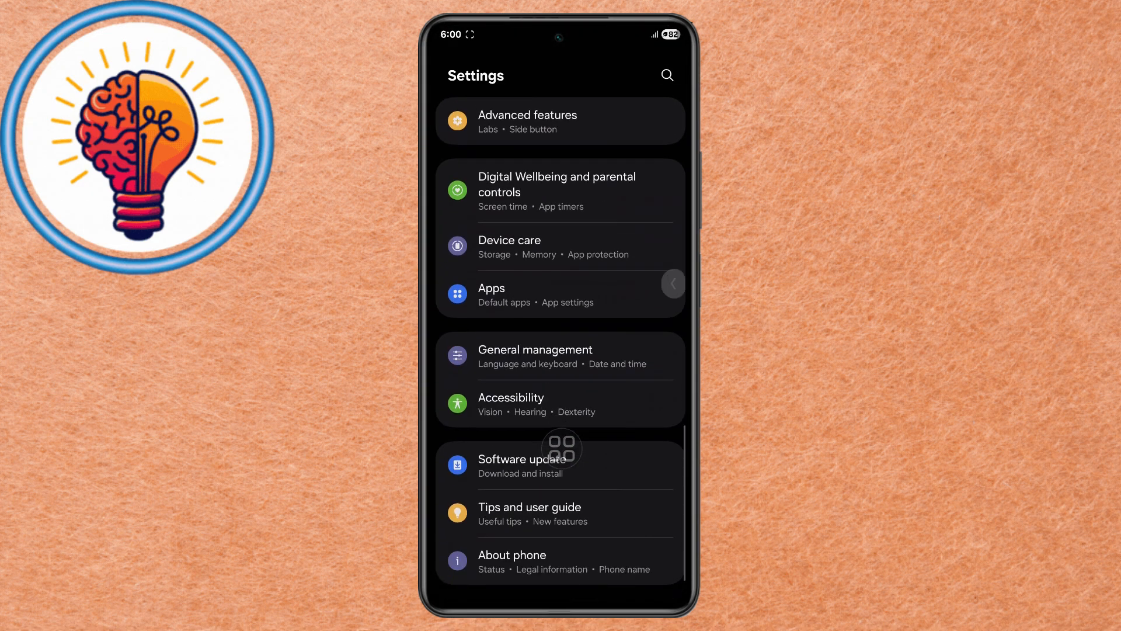